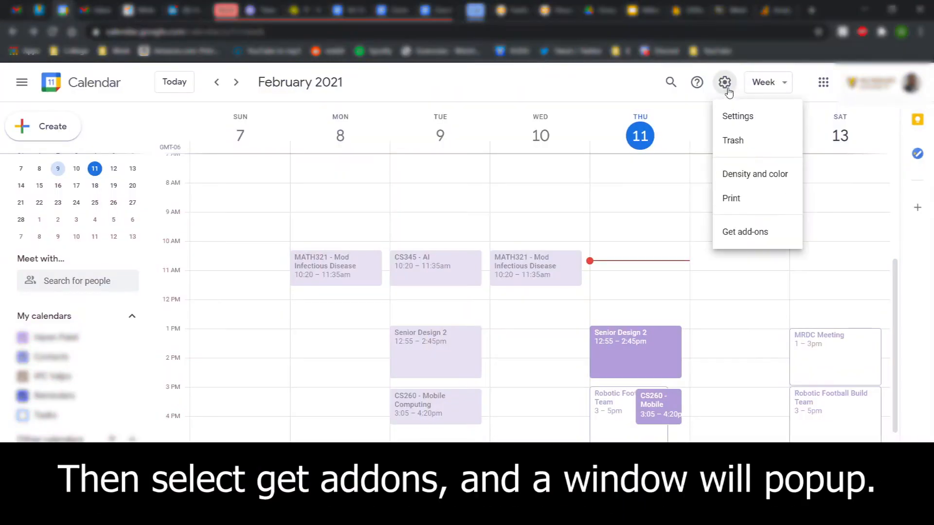
Open the Google Workspace Marketplace of Calendar add-ons from Settings
click(745, 231)
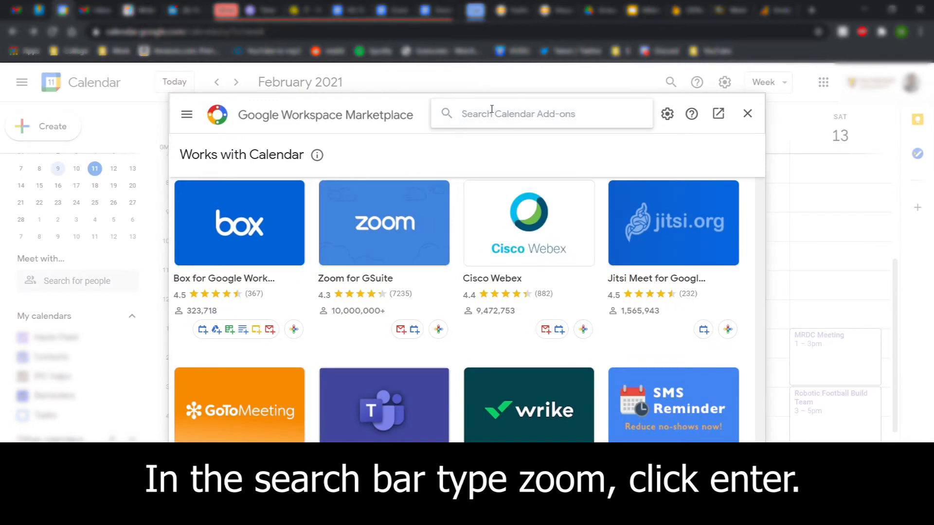
Search 'zoom', open Zoom for GSuite, and start its installation
text(zoom)
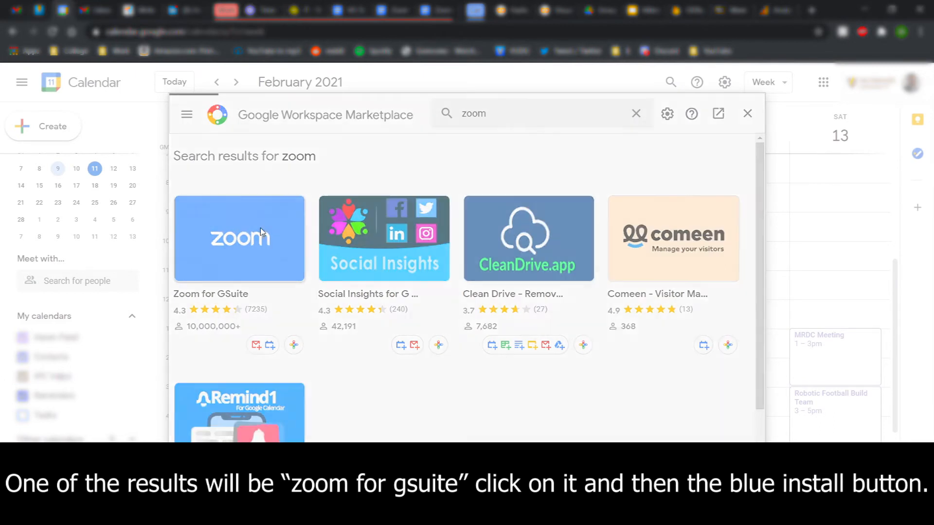
click(239, 238)
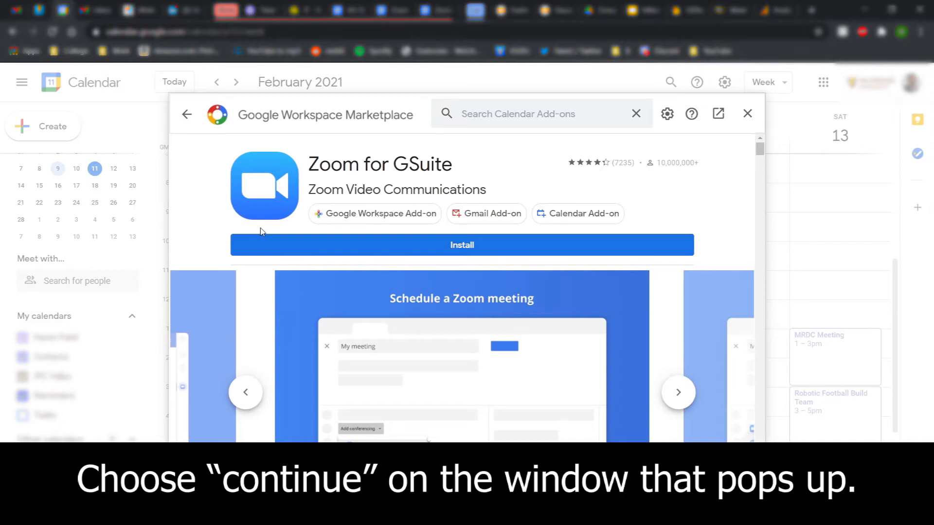
click(461, 245)
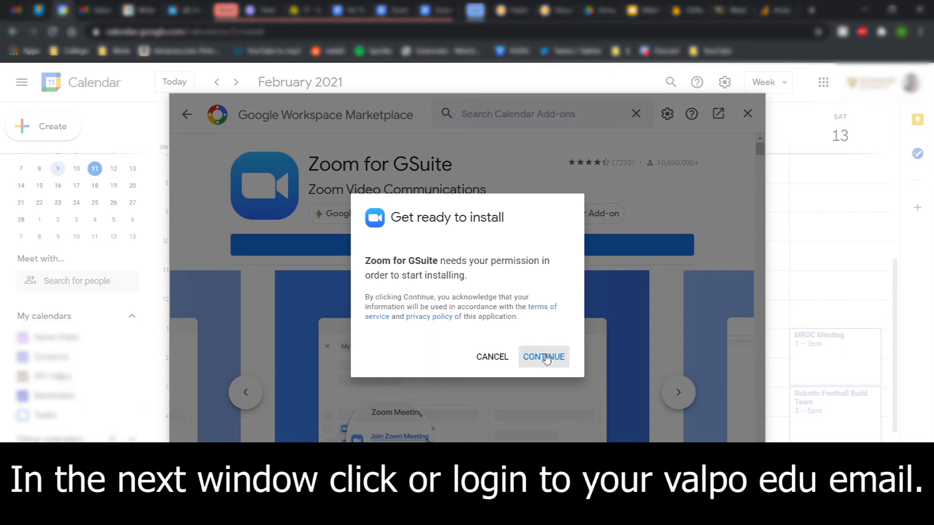
Approve the install with the valpo.edu account and review Zoom's requested permissions
click(543, 356)
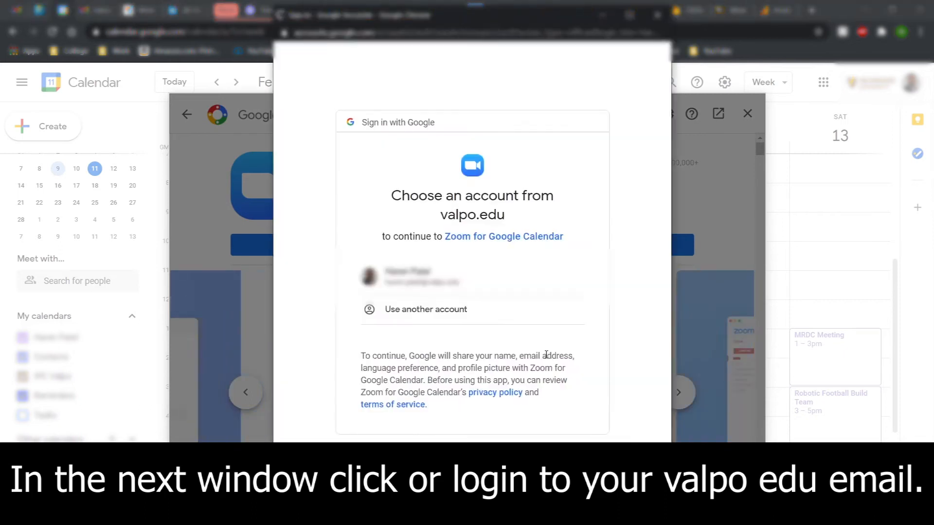
click(421, 276)
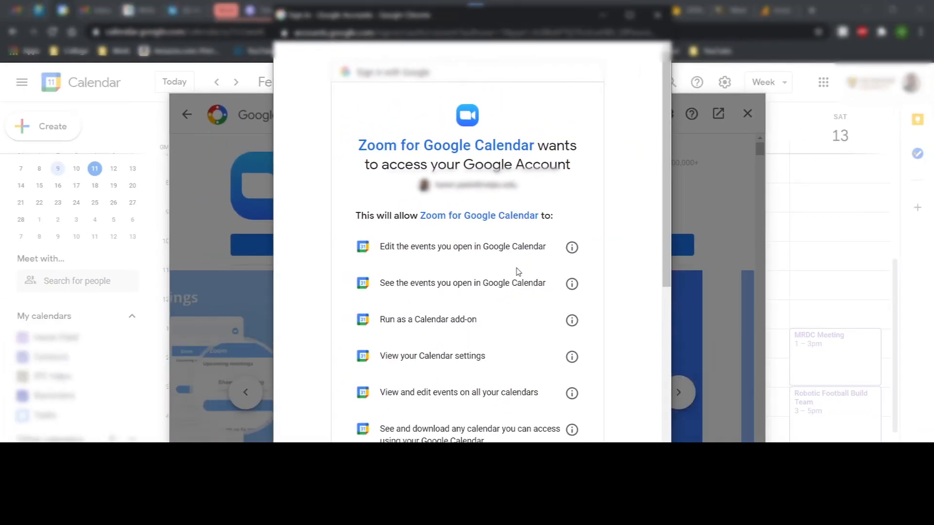
scroll(down, 3)
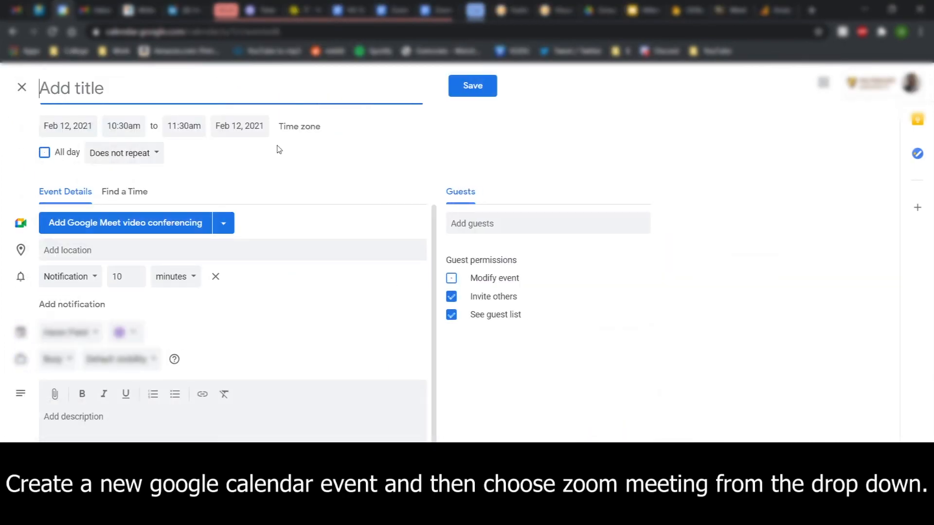
Title the new event 'meeting' and select Zoom Meeting as its conferencing
text(m)
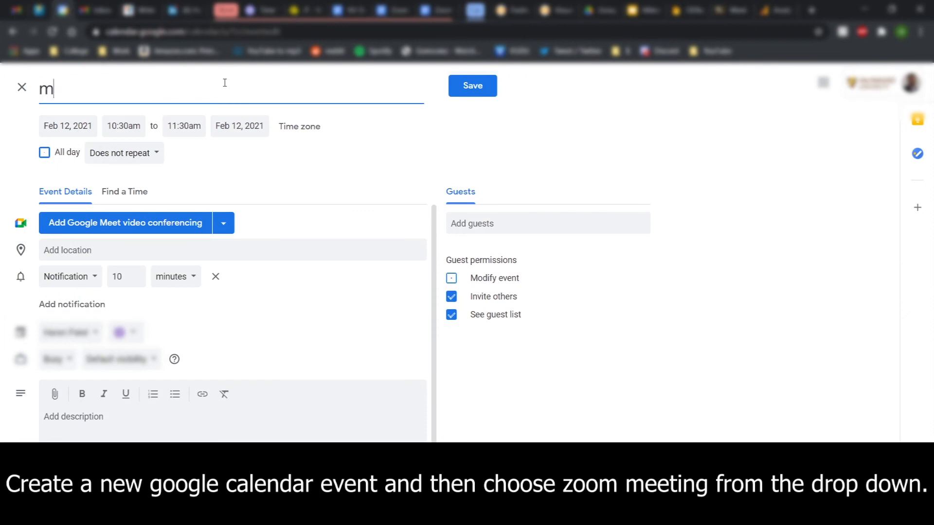
text(eeting)
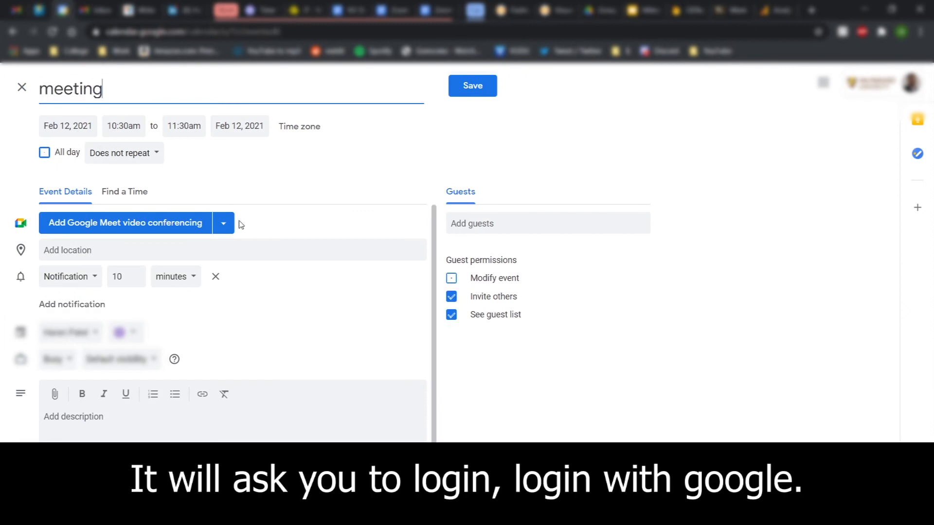
click(223, 223)
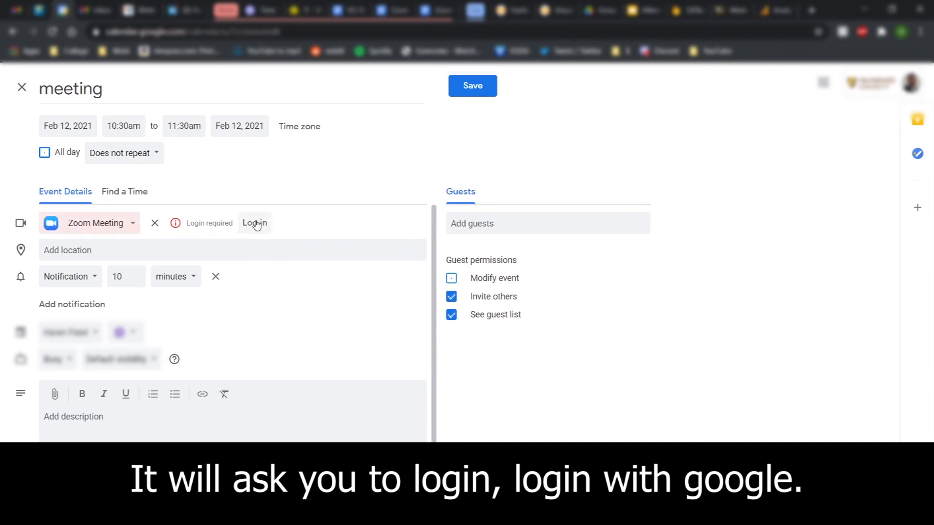
Log in to Zoom for the meeting using Sign in with Google
click(252, 223)
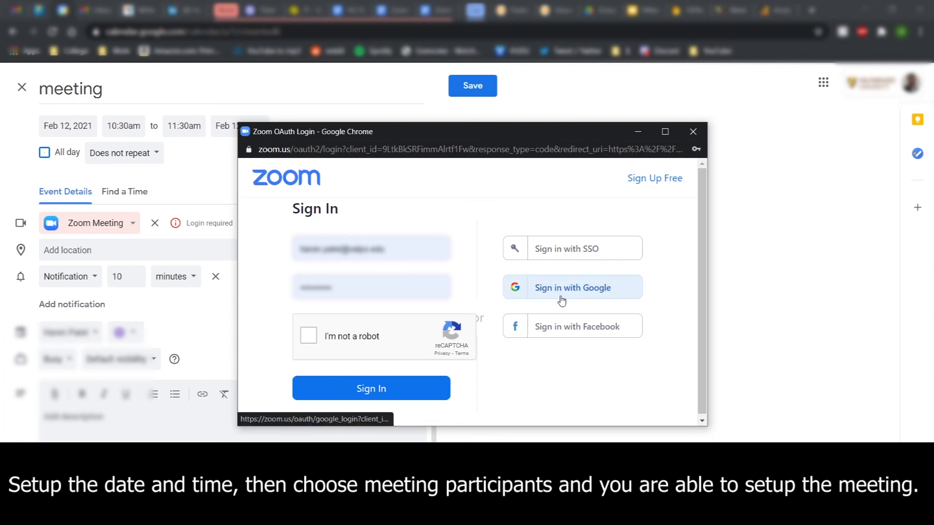
click(571, 287)
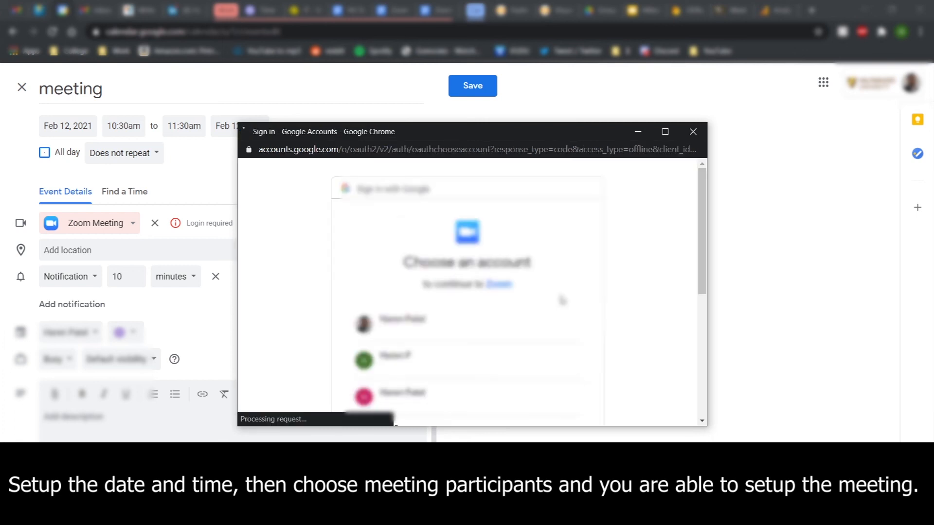